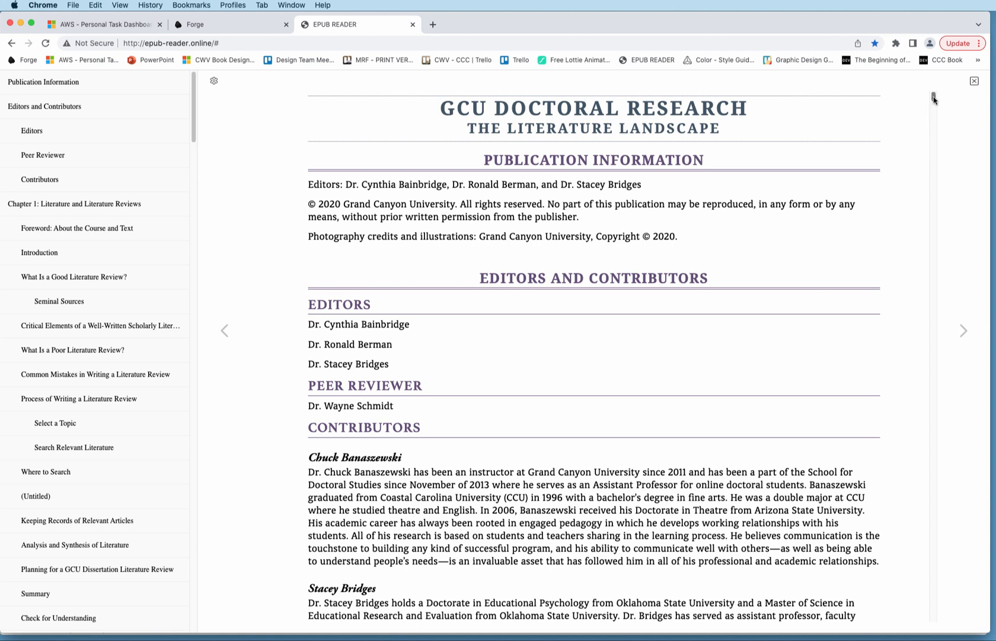
# - Scroll through the book preview, back around the publication information section
pyautogui.scroll(-3)
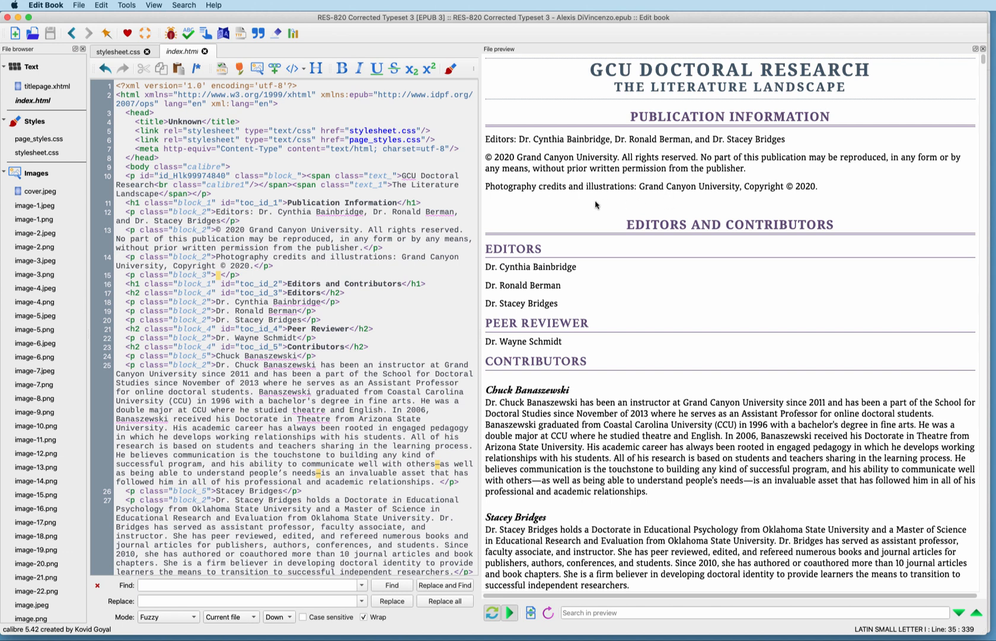
pyautogui.moveTo(820, 211)
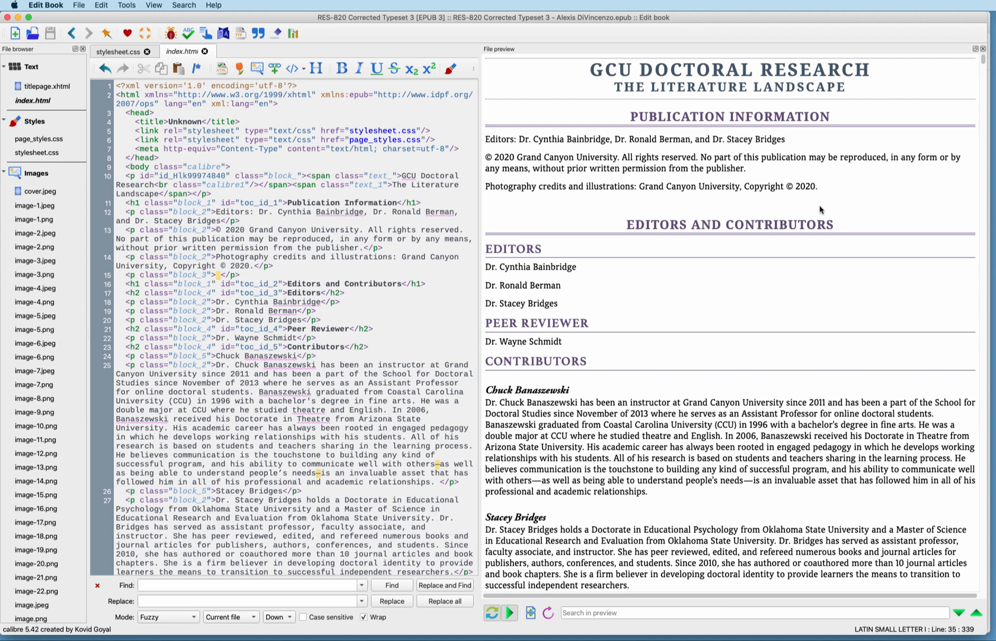
pyautogui.moveTo(769, 395)
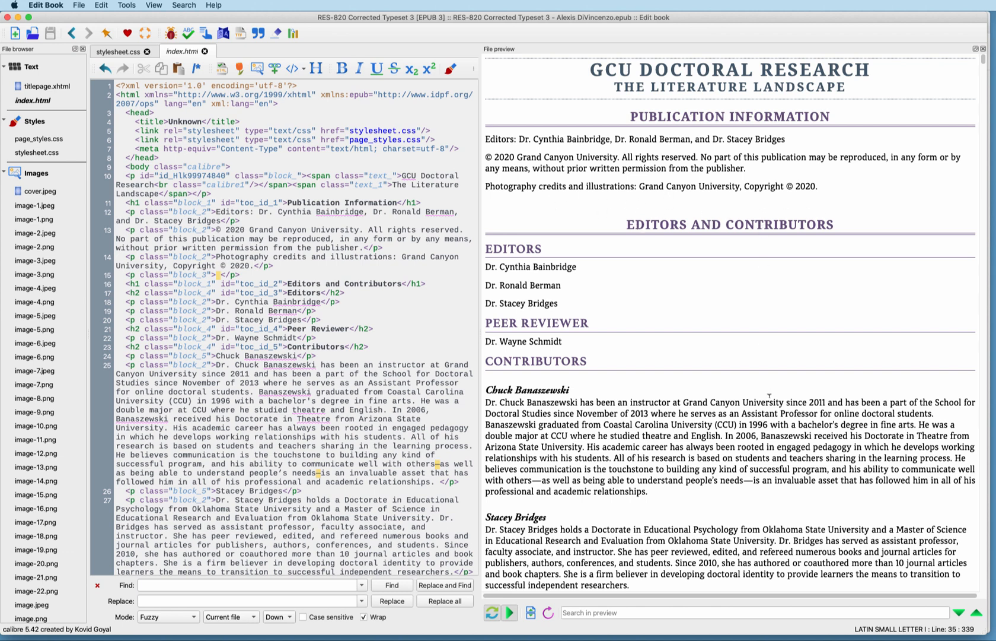
pyautogui.scroll(-3)
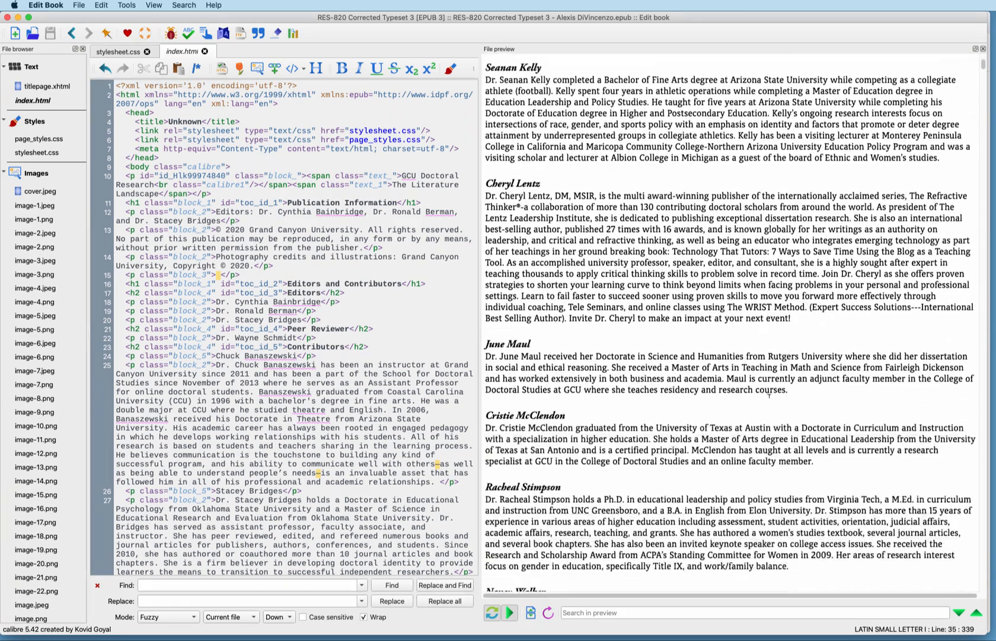
pyautogui.scroll(-3)
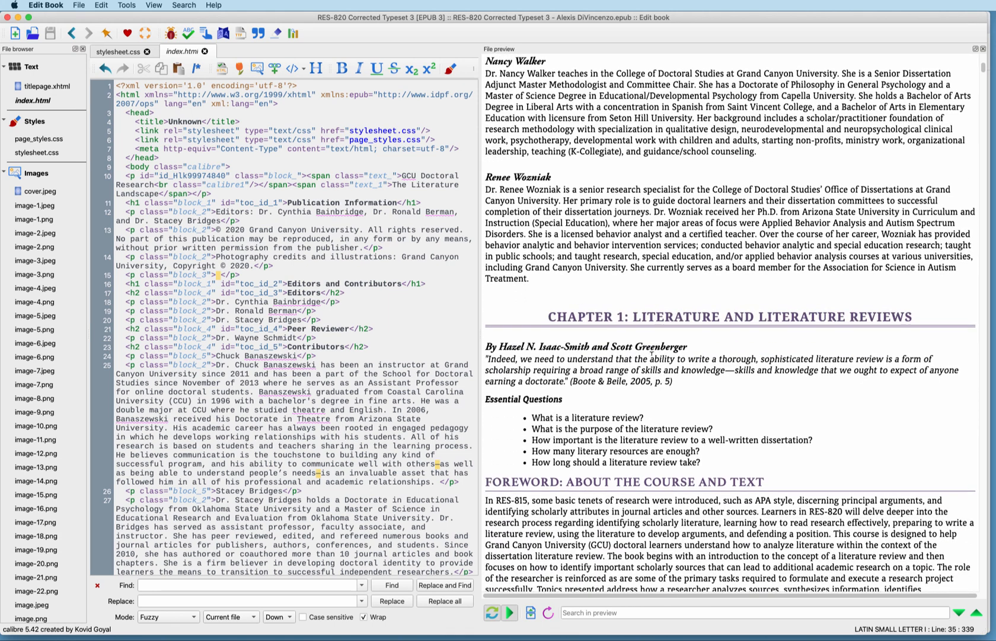
pyautogui.moveTo(720, 299)
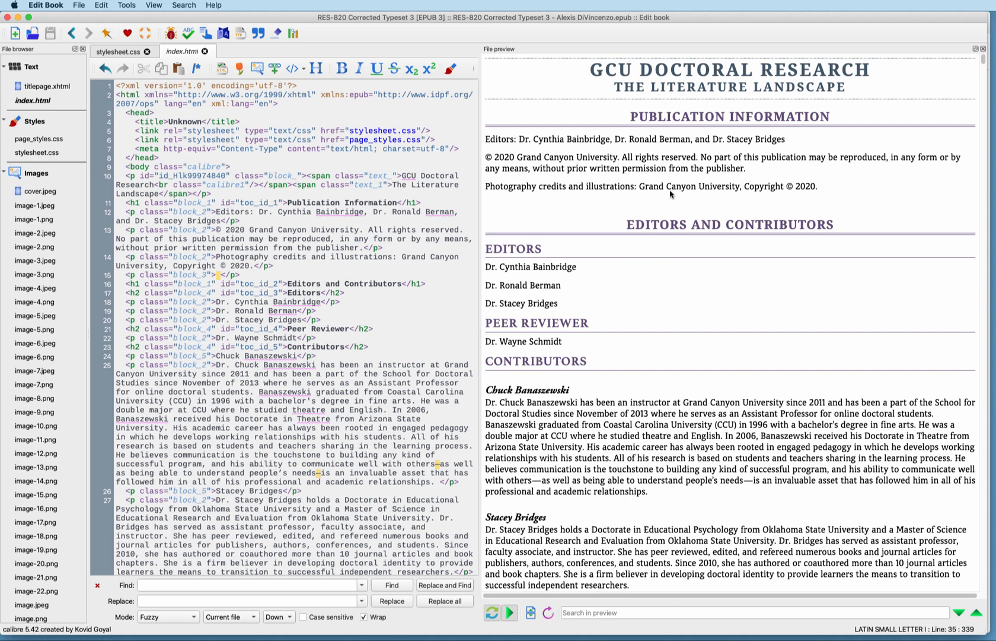
pyautogui.moveTo(613, 272)
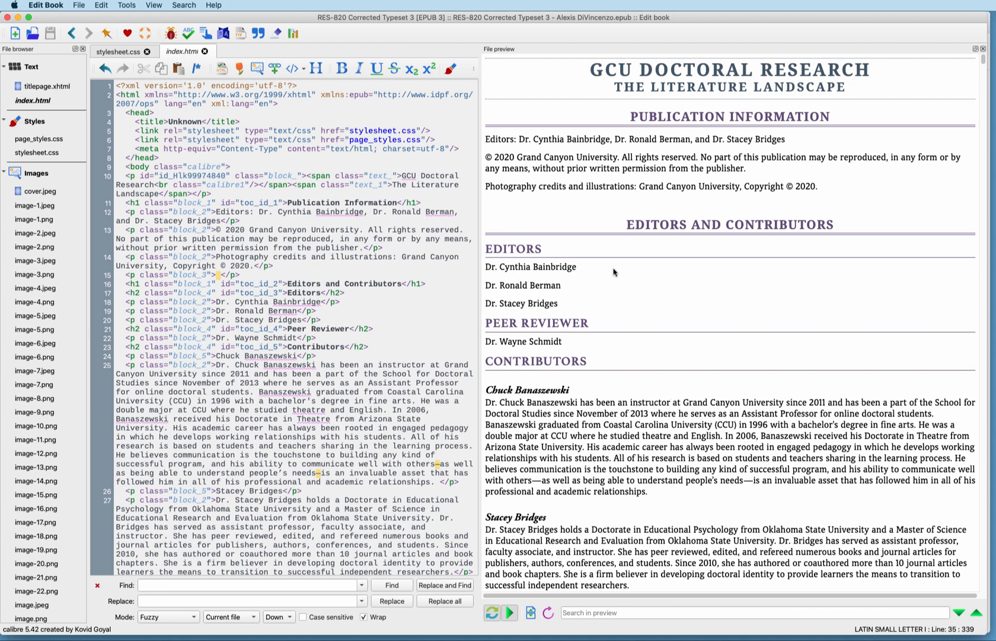
pyautogui.moveTo(577, 510)
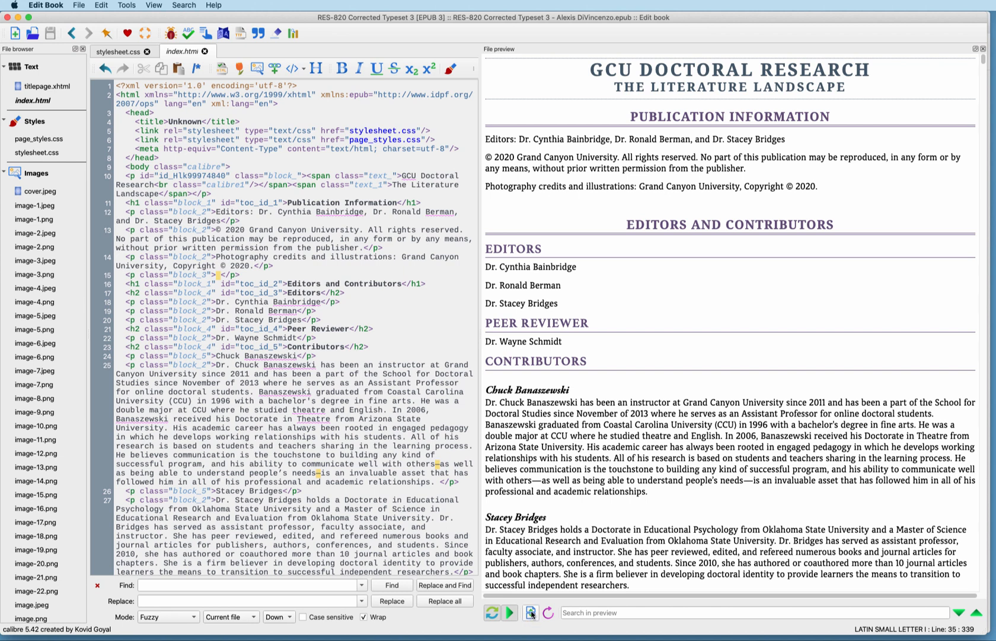
pyautogui.moveTo(531, 612)
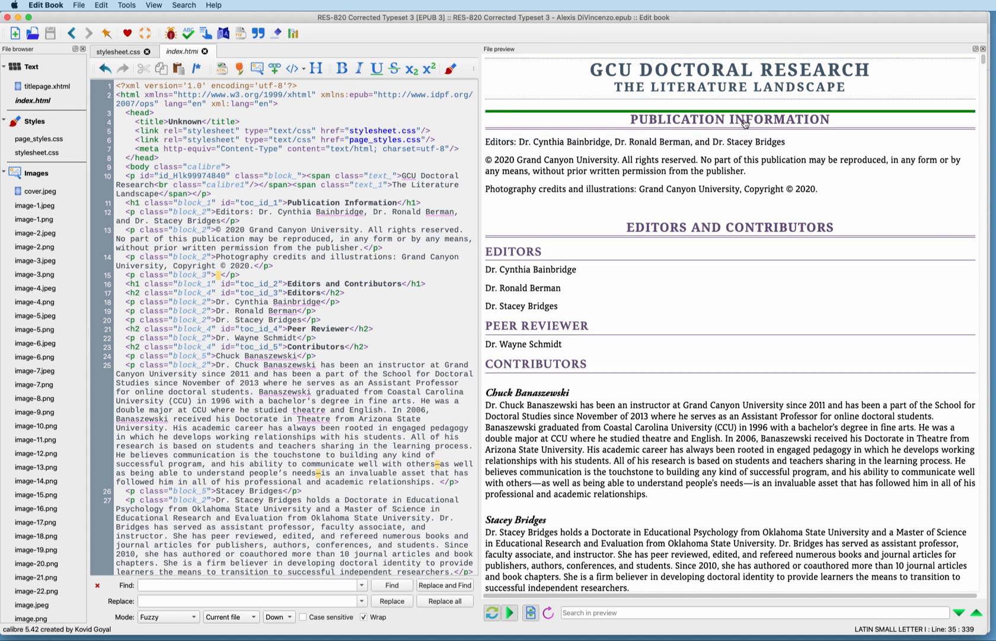
# - Select index.html in the File browser and rename it to publication.html
pyautogui.click(33, 100)
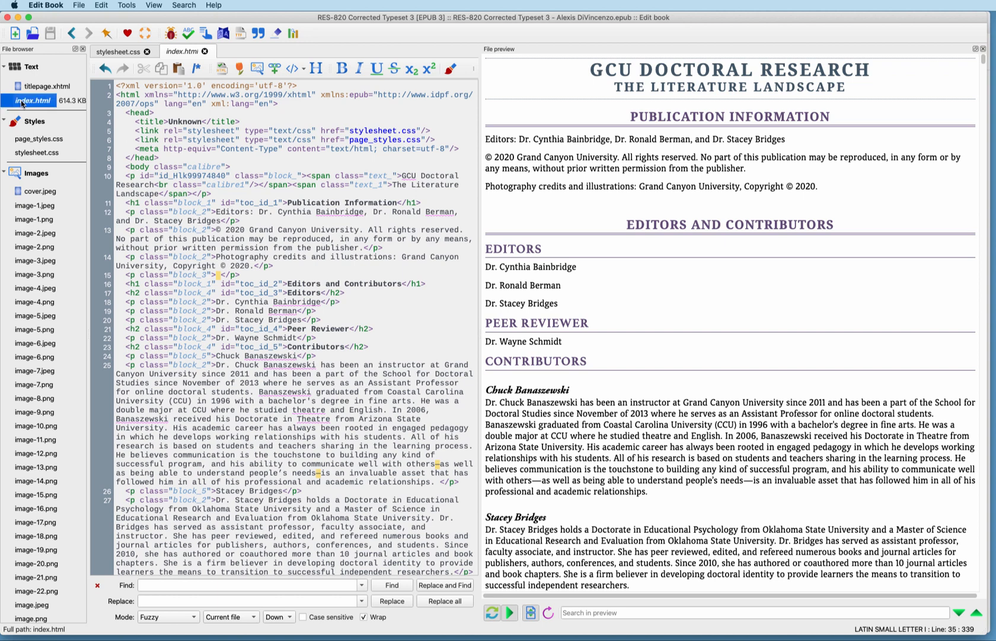
pyautogui.rightClick(35, 100)
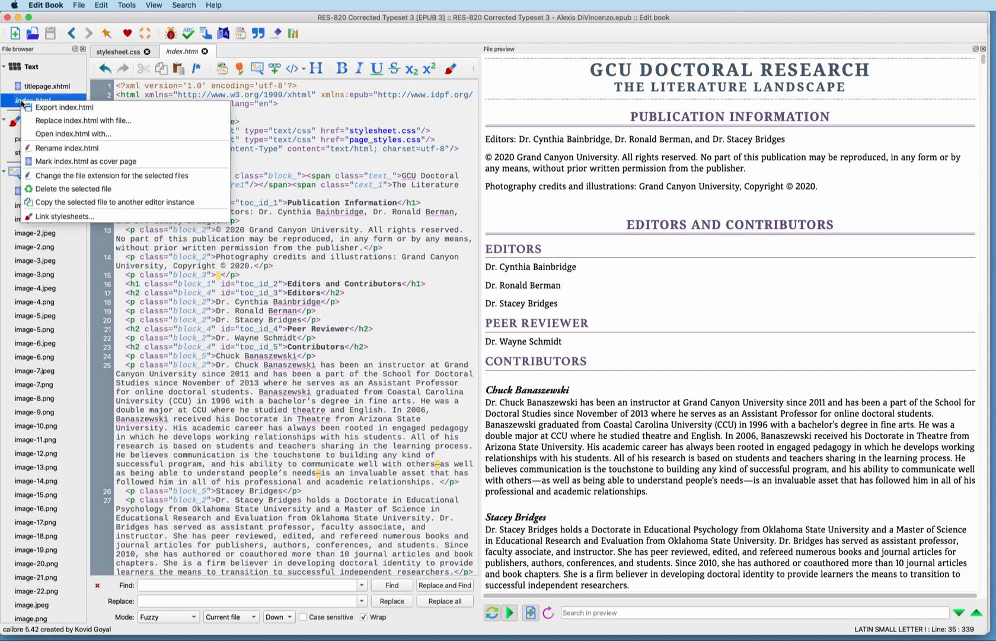
pyautogui.moveTo(65, 148)
pyautogui.write('publication.html')
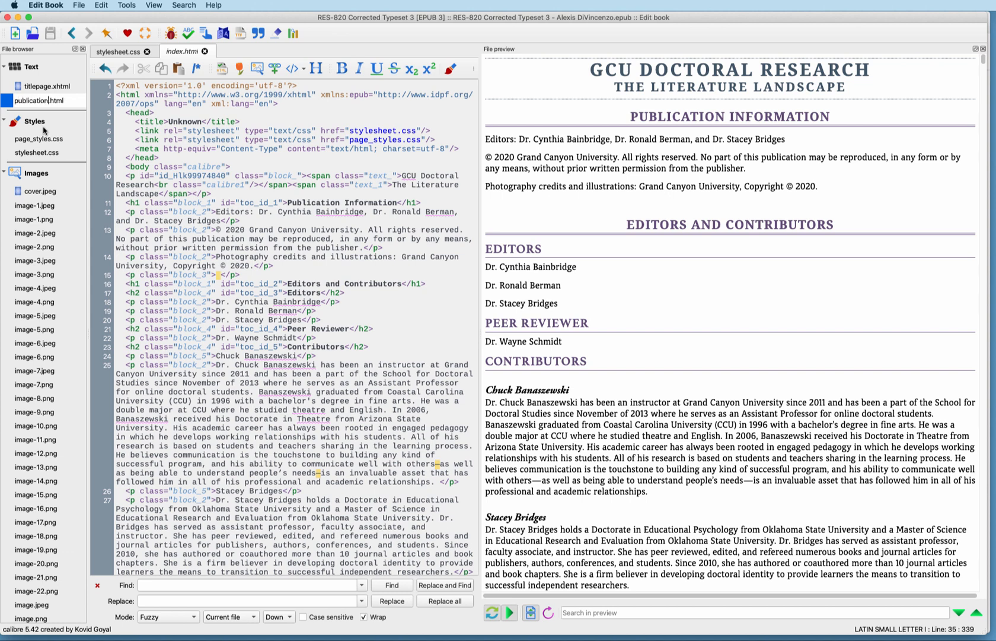
pyautogui.click(39, 100)
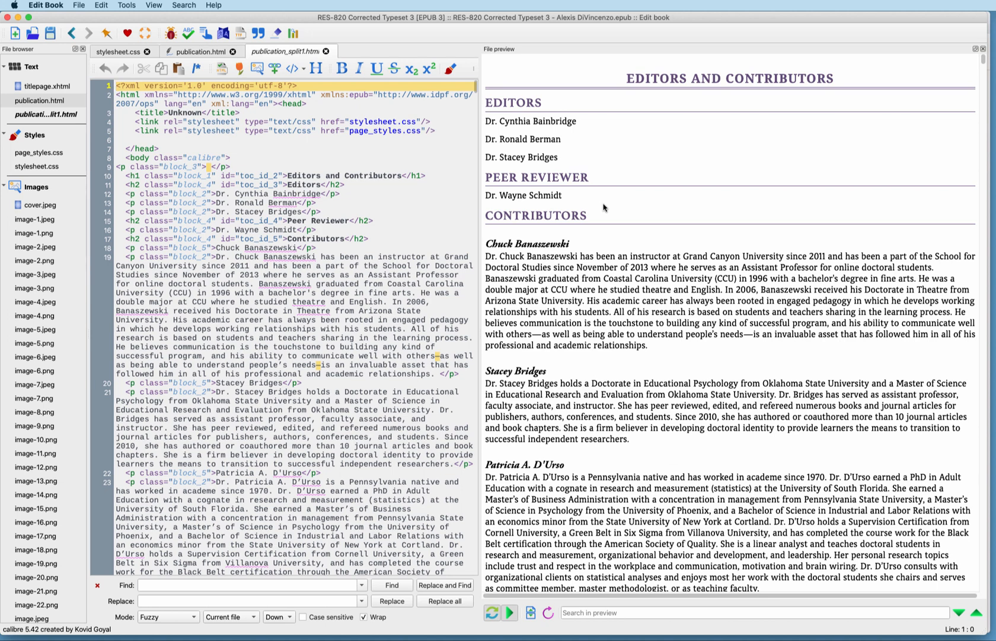
pyautogui.moveTo(601, 176)
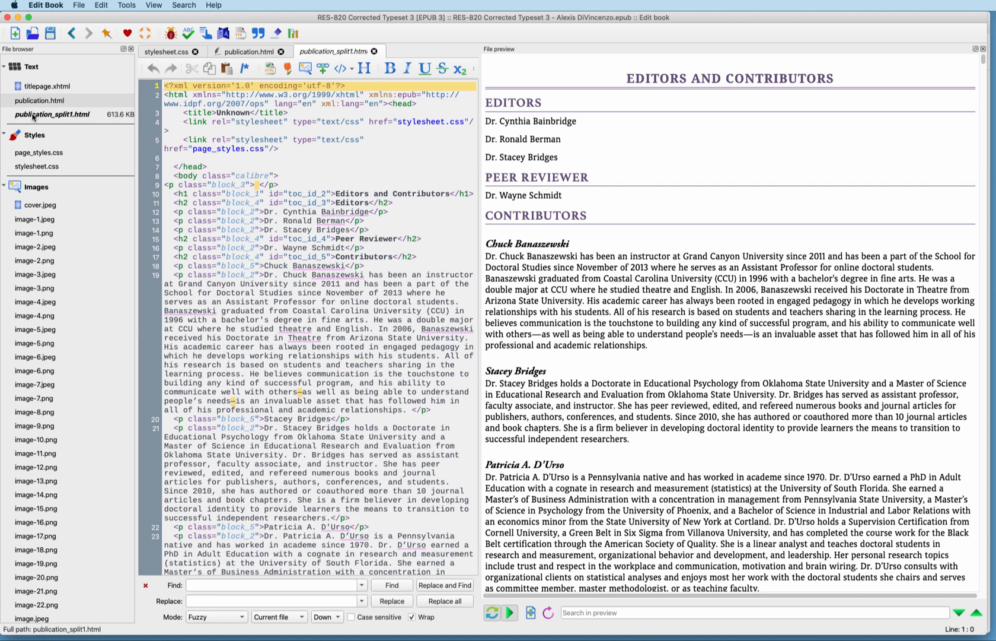
# - Bring up the rename action for publication_split1.html, the Editors and Contributors file
pyautogui.rightClick(52, 114)
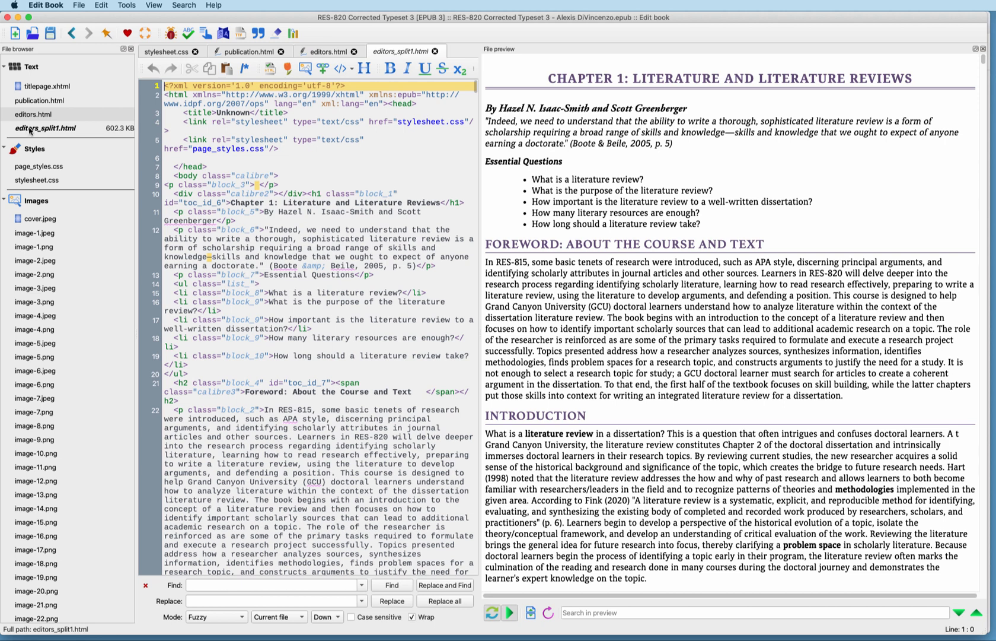
# - Rename editors_split1.html, the Chapter 1 file, to chapter1.html
pyautogui.rightClick(45, 128)
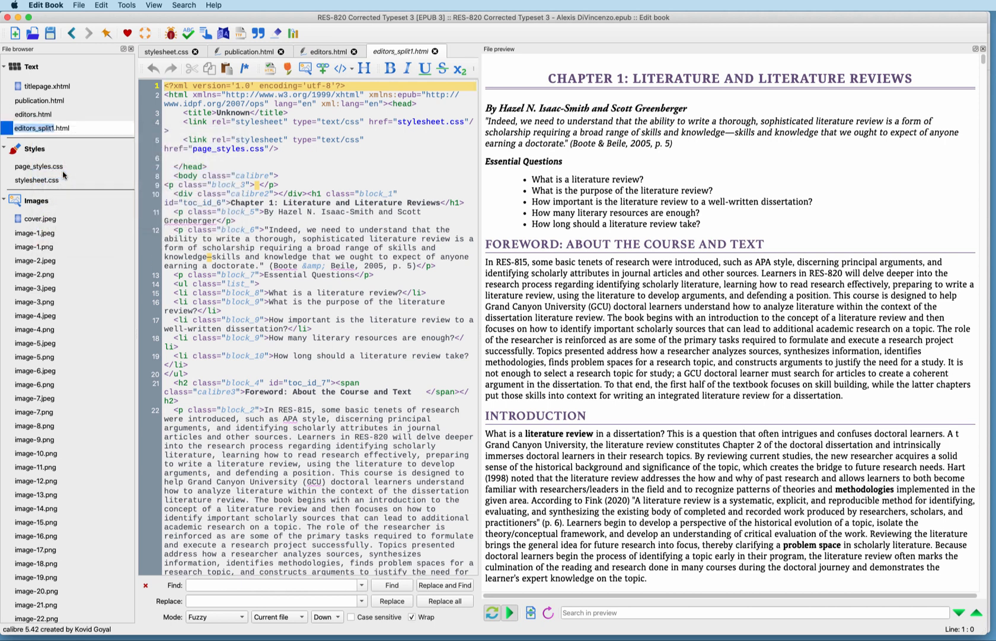
pyautogui.write('chapter1.html')
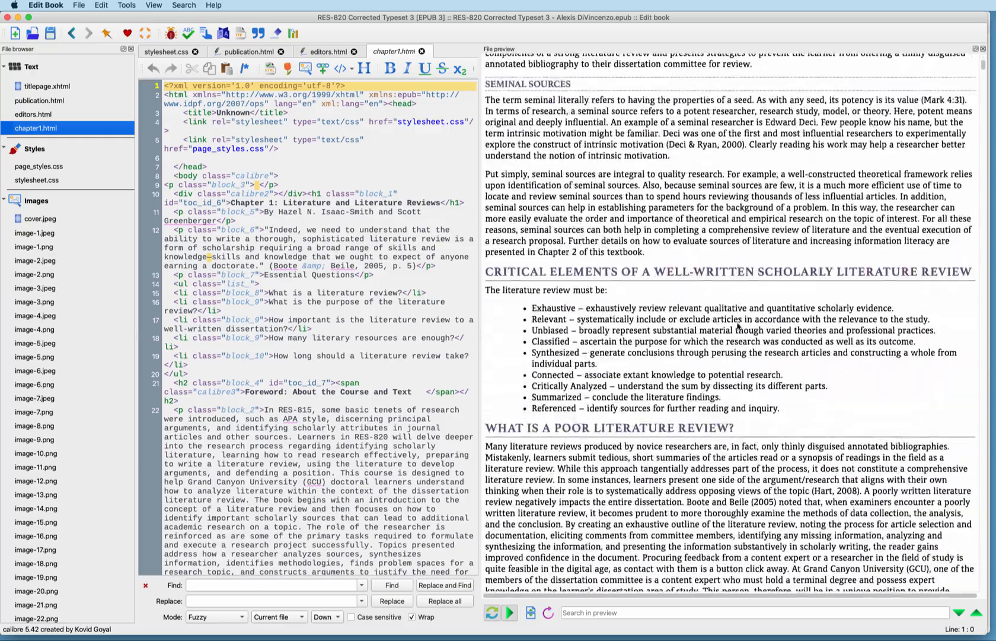
# - Scroll the preview down to where Chapter 1 ends and Chapter 2 begins
pyautogui.scroll(-3)
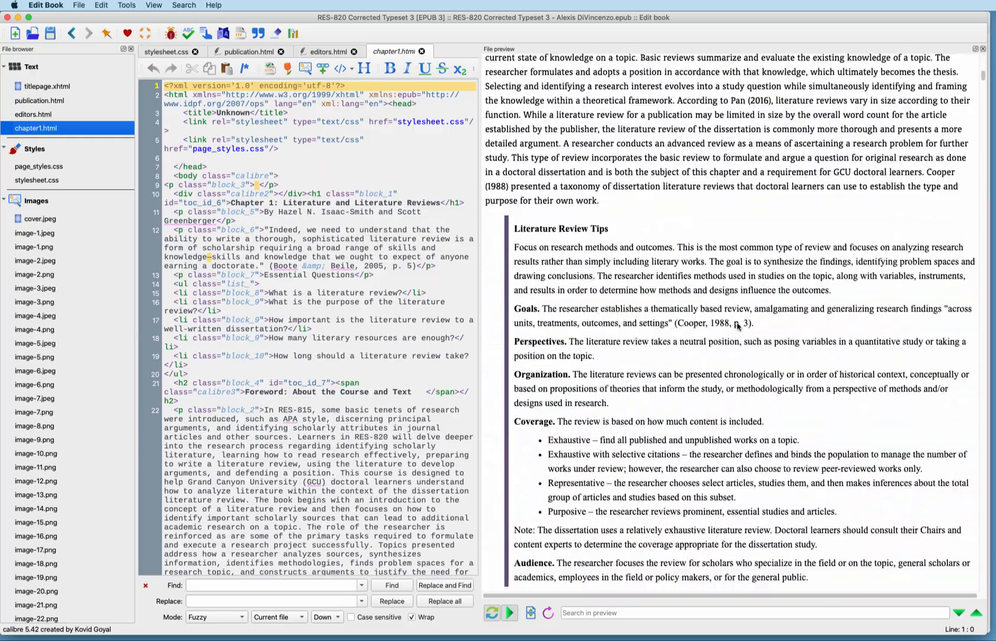
pyautogui.scroll(-3)
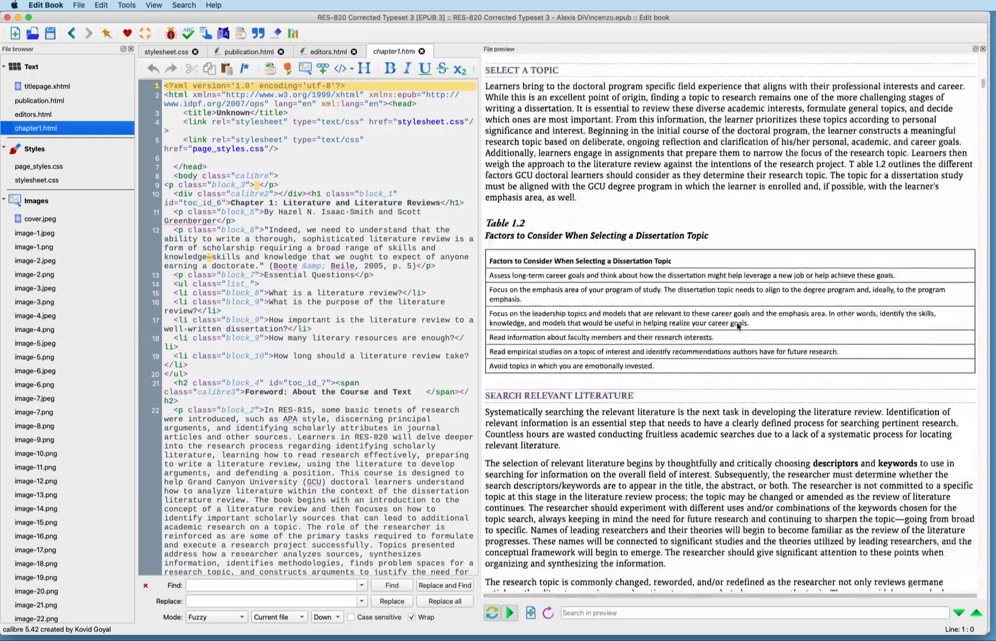
pyautogui.scroll(-3)
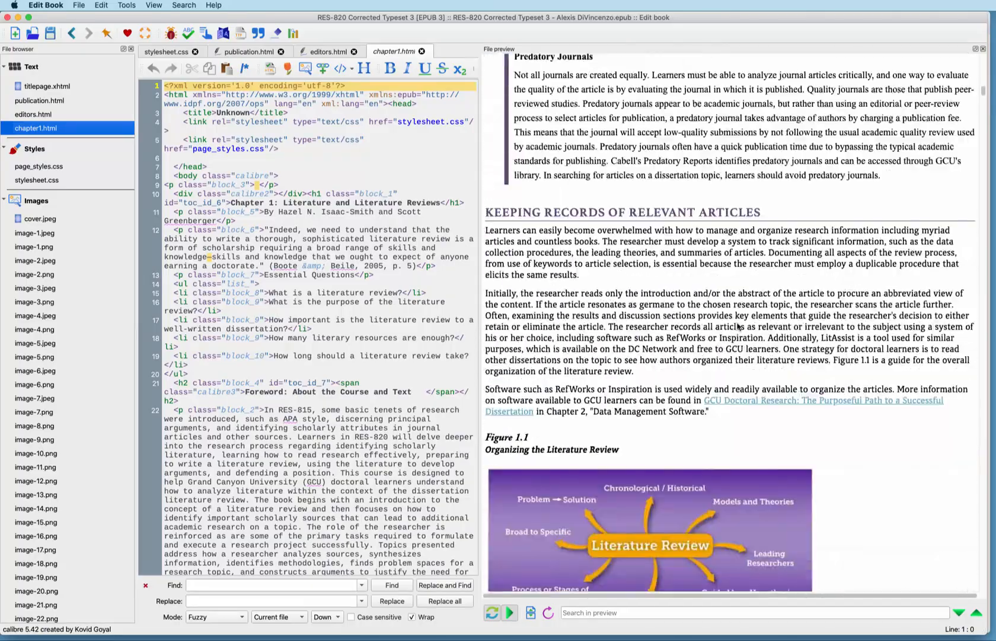
pyautogui.scroll(-3)
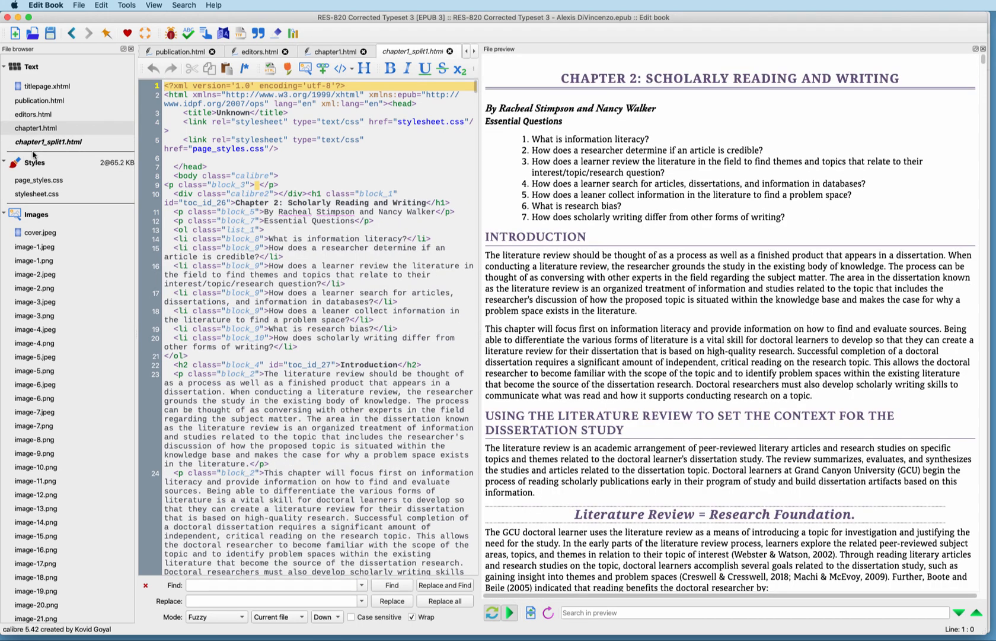
# - Rename chapter1_split1.html to chapter2.html, open it, then view the chapter4.html file
pyautogui.click(48, 141)
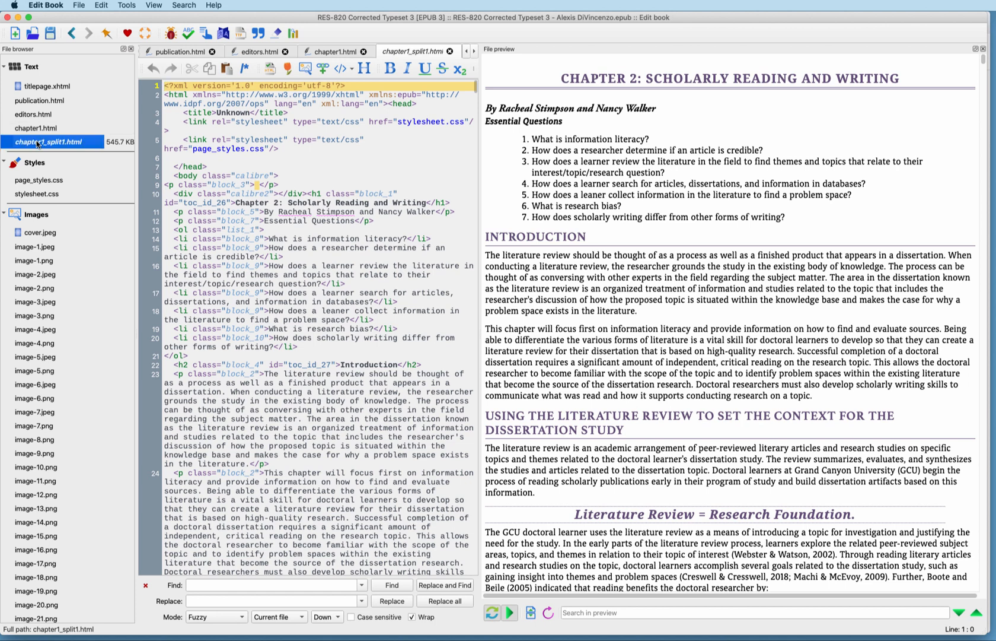
pyautogui.rightClick(51, 142)
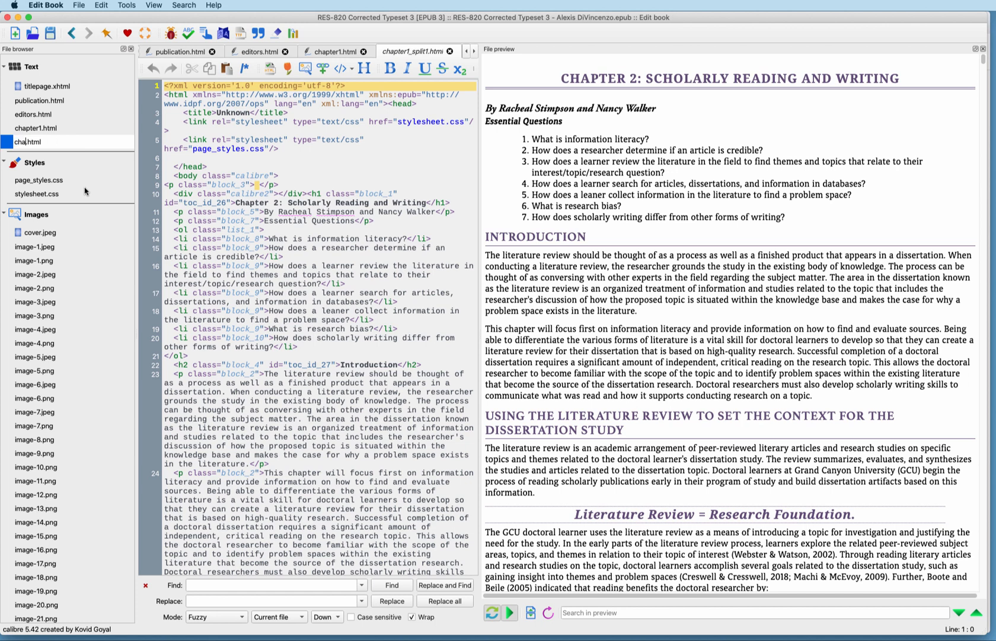
pyautogui.write('chapter2.html')
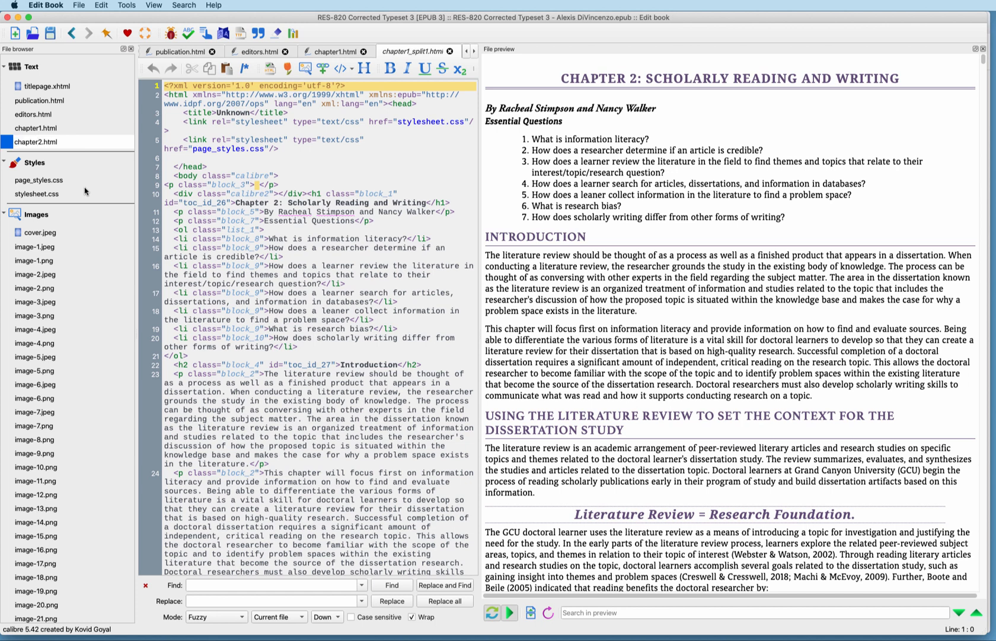
pyautogui.doubleClick(36, 142)
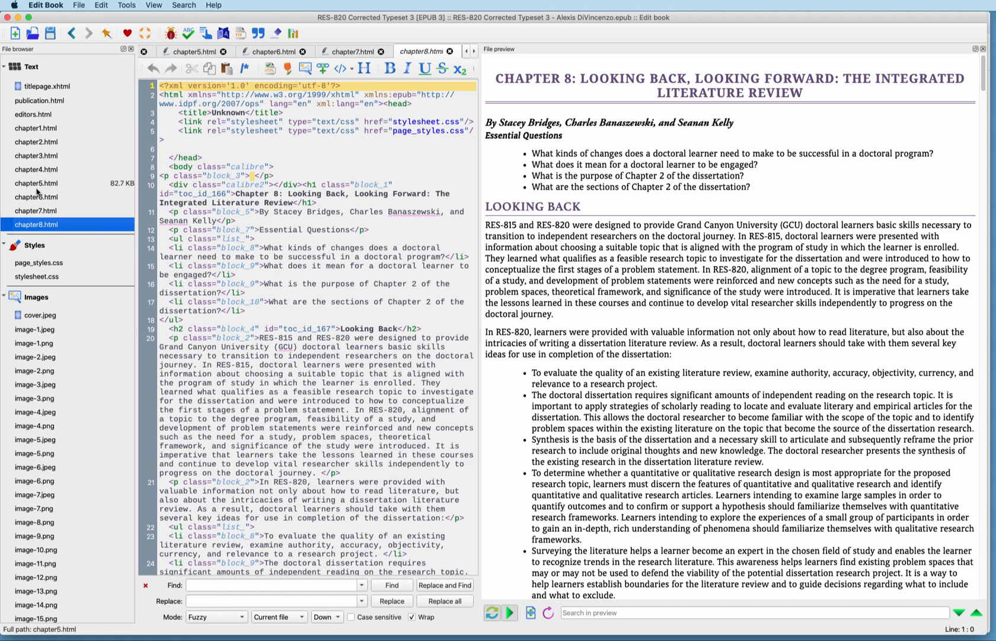
pyautogui.click(38, 169)
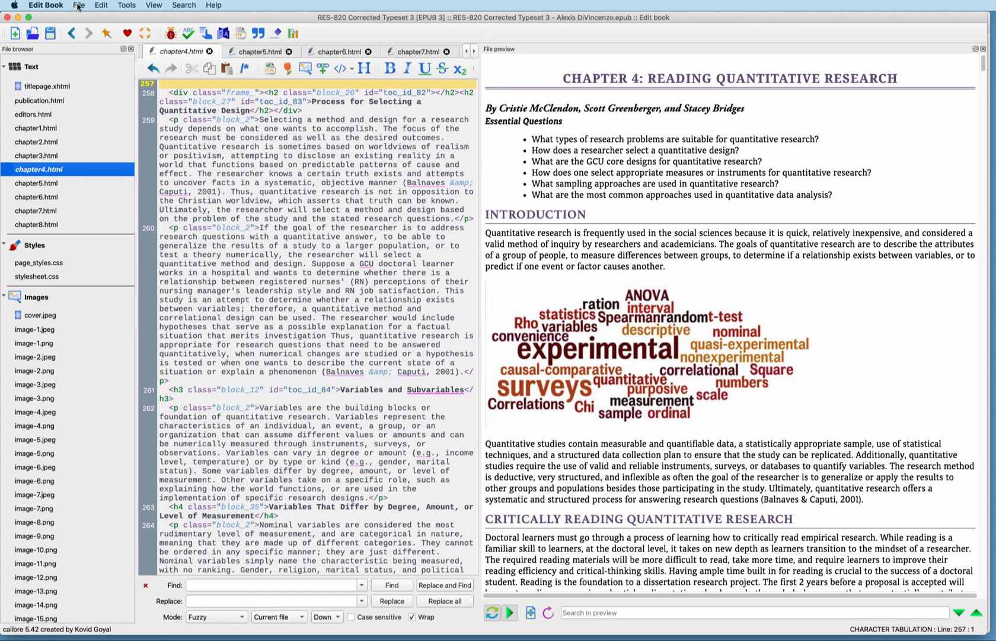
# - Save the edited book from the File menu
pyautogui.click(78, 5)
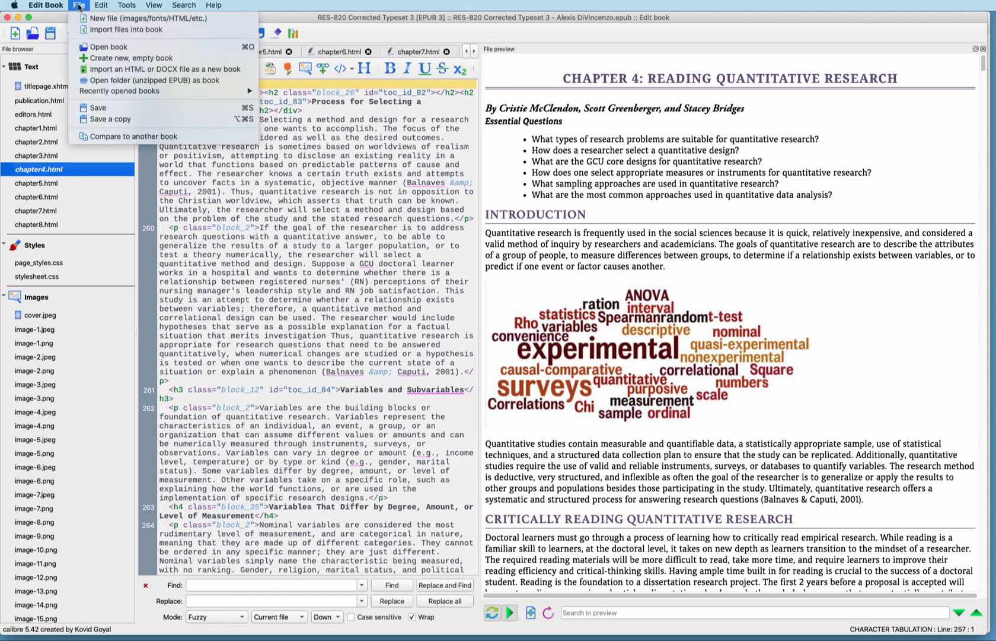
pyautogui.moveTo(98, 108)
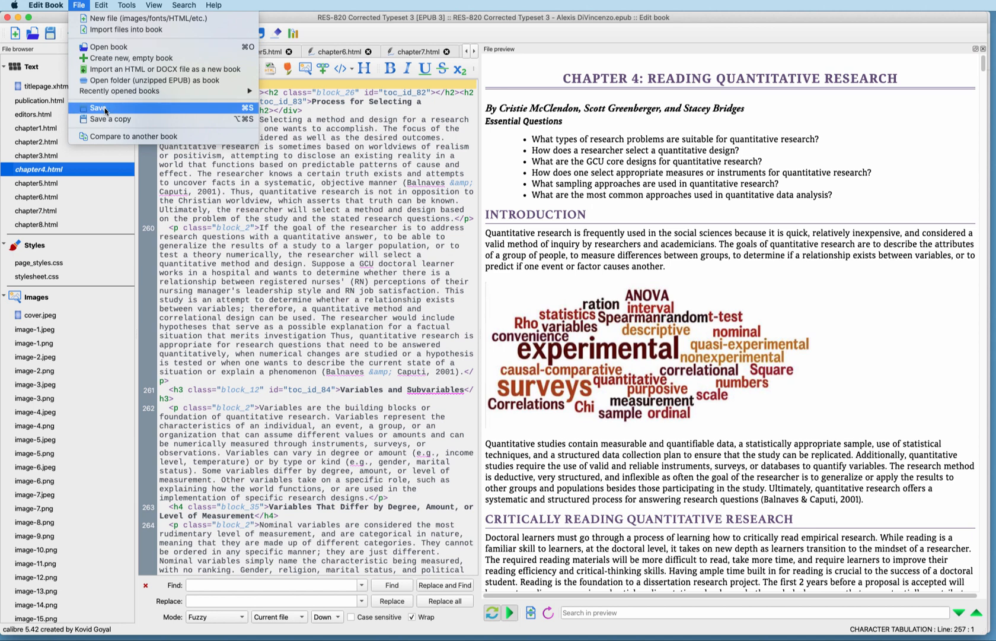
pyautogui.click(97, 108)
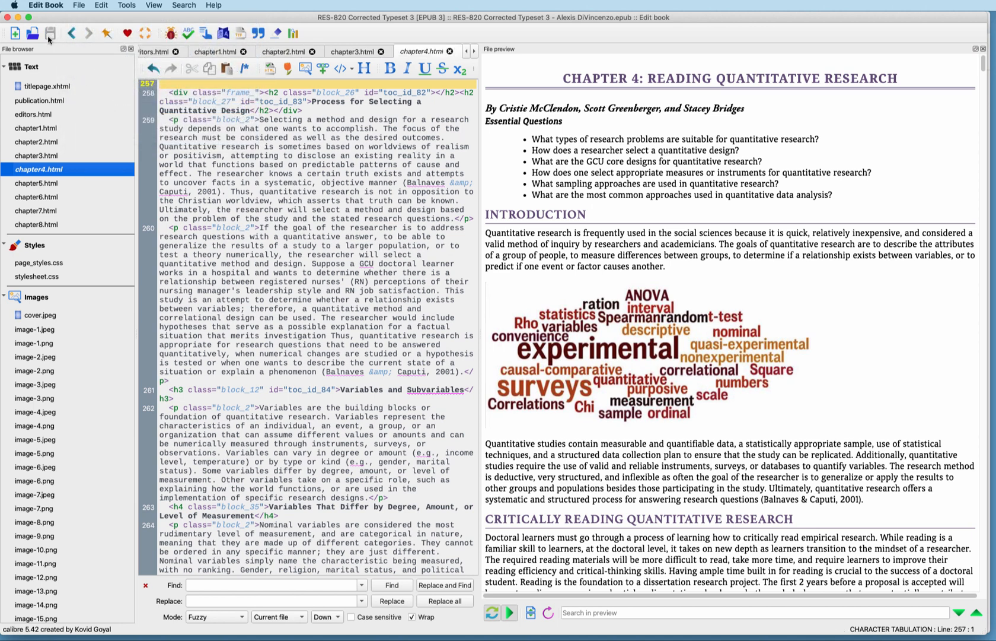
pyautogui.moveTo(51, 33)
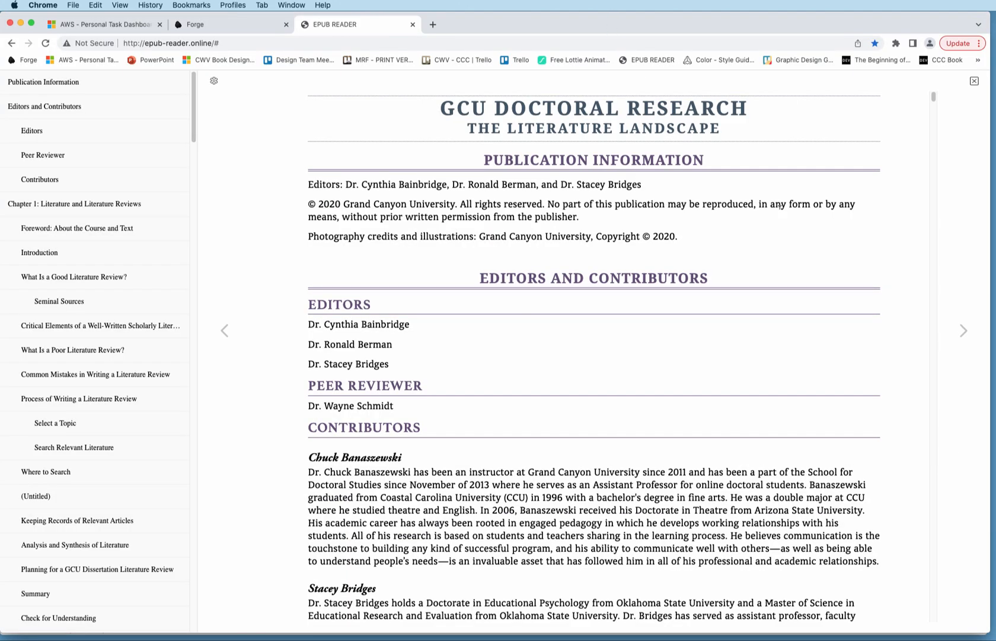
pyautogui.moveTo(890, 198)
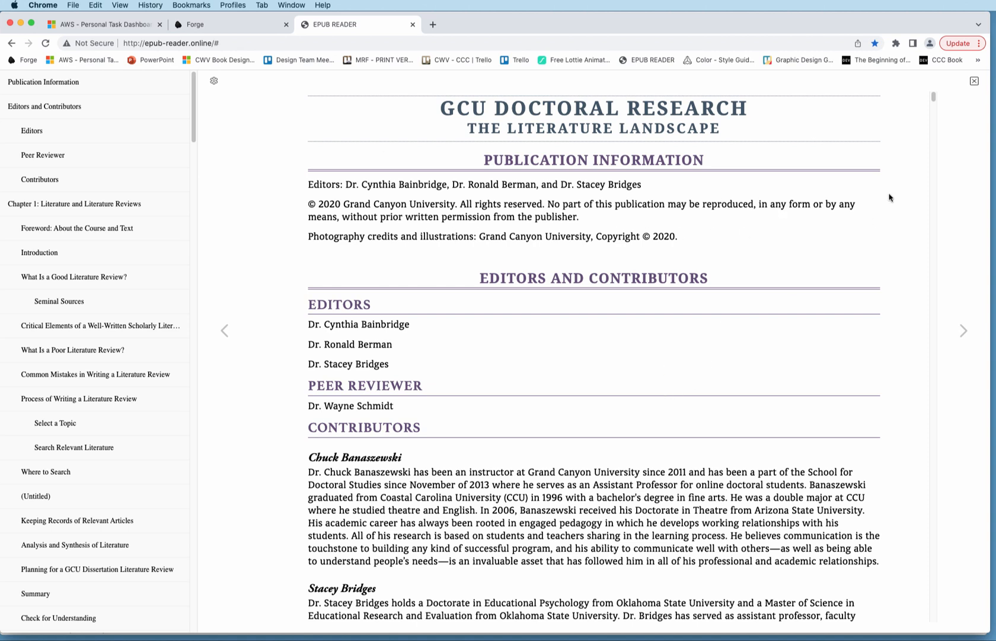
pyautogui.moveTo(935, 97)
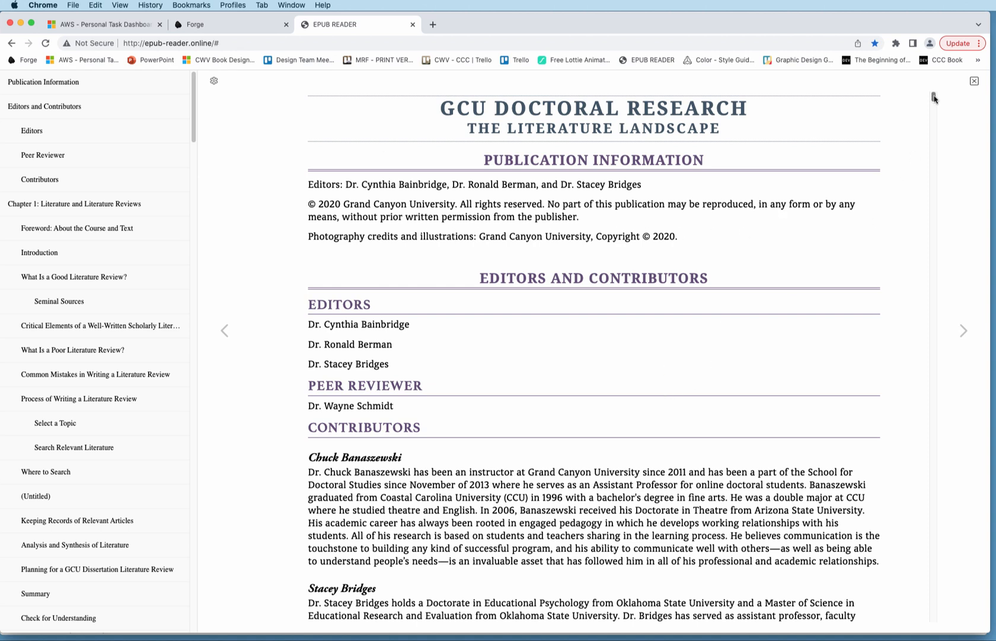
pyautogui.scroll(-3)
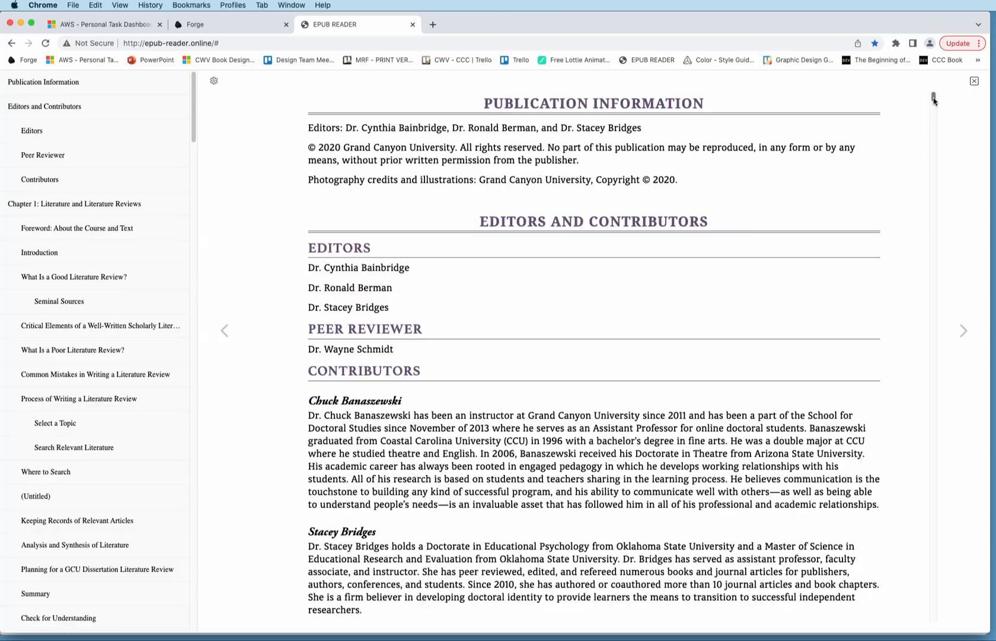
pyautogui.scroll(-3)
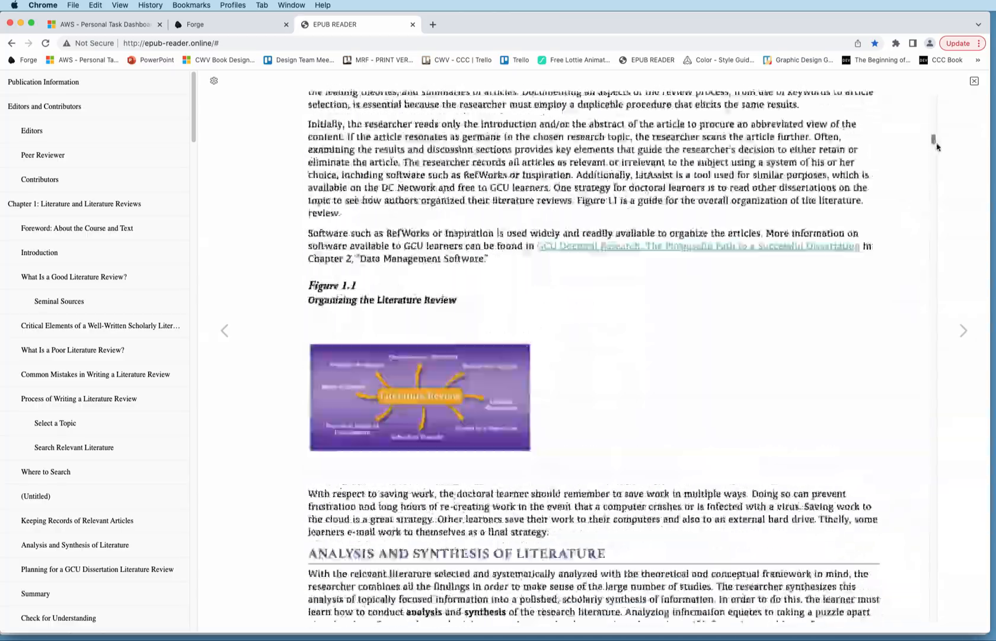
pyautogui.scroll(-3)
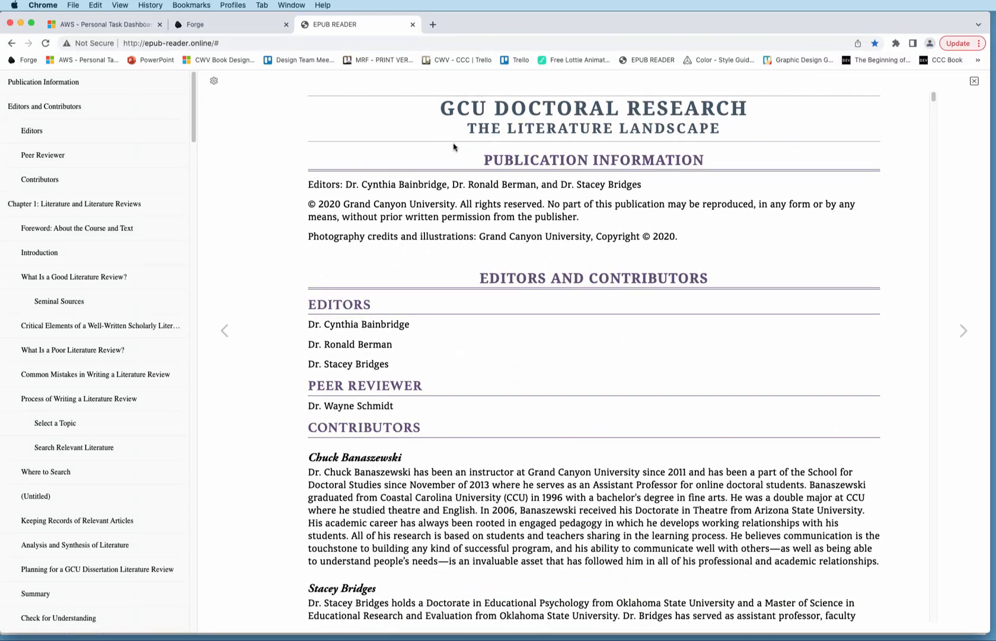
pyautogui.moveTo(445, 134)
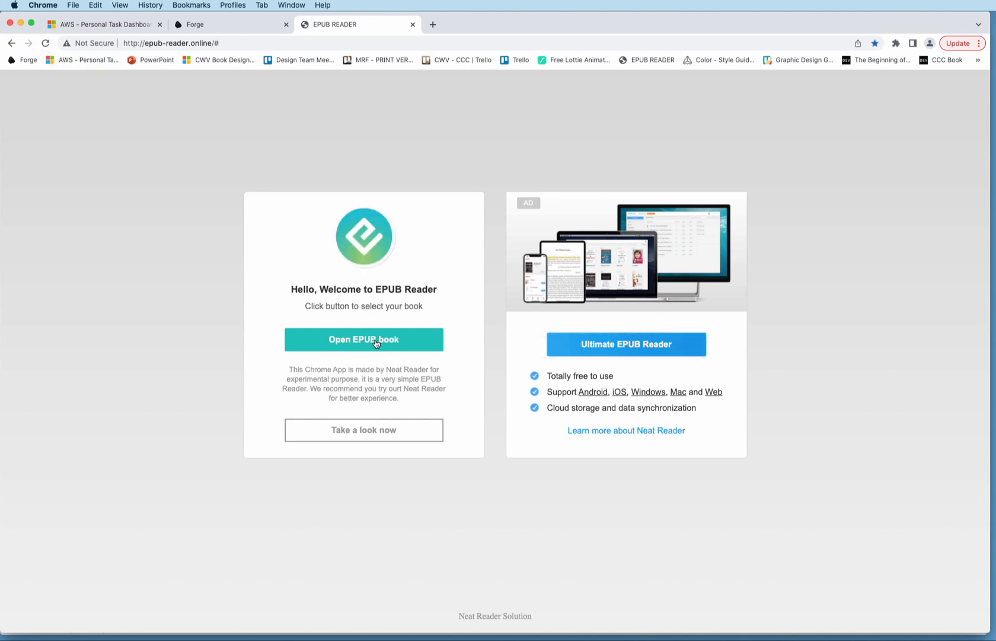
# - Open the RES-820 Corrected Typeset 3 EPUB file in the reader
pyautogui.click(364, 339)
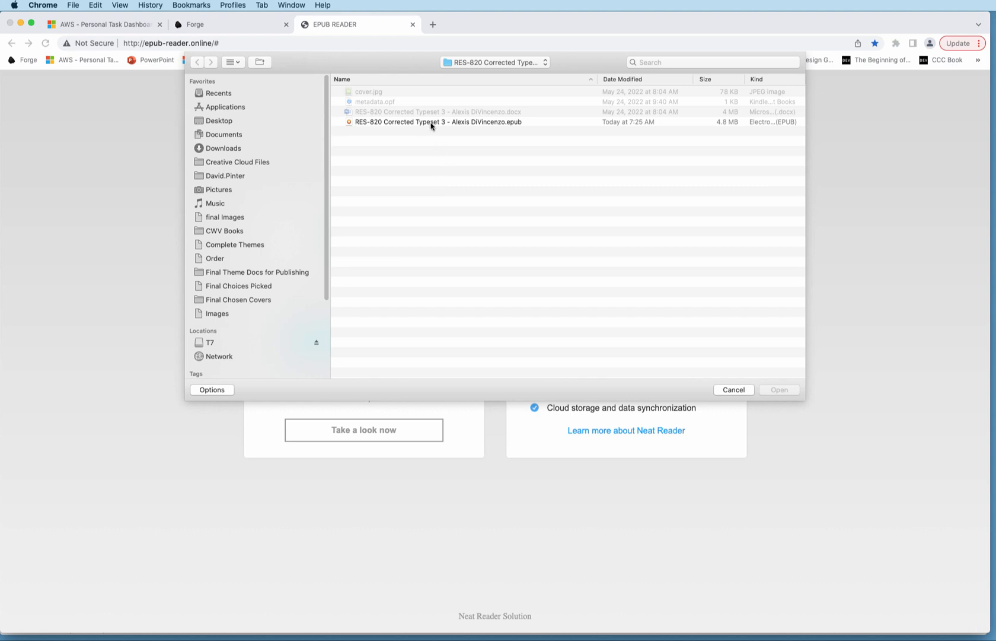
pyautogui.click(437, 121)
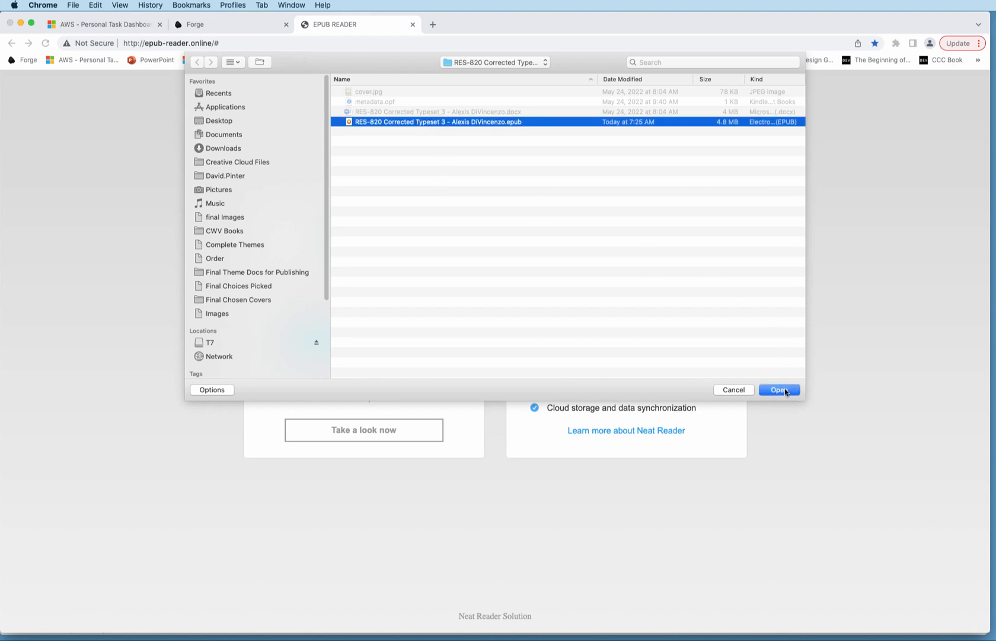
pyautogui.click(778, 390)
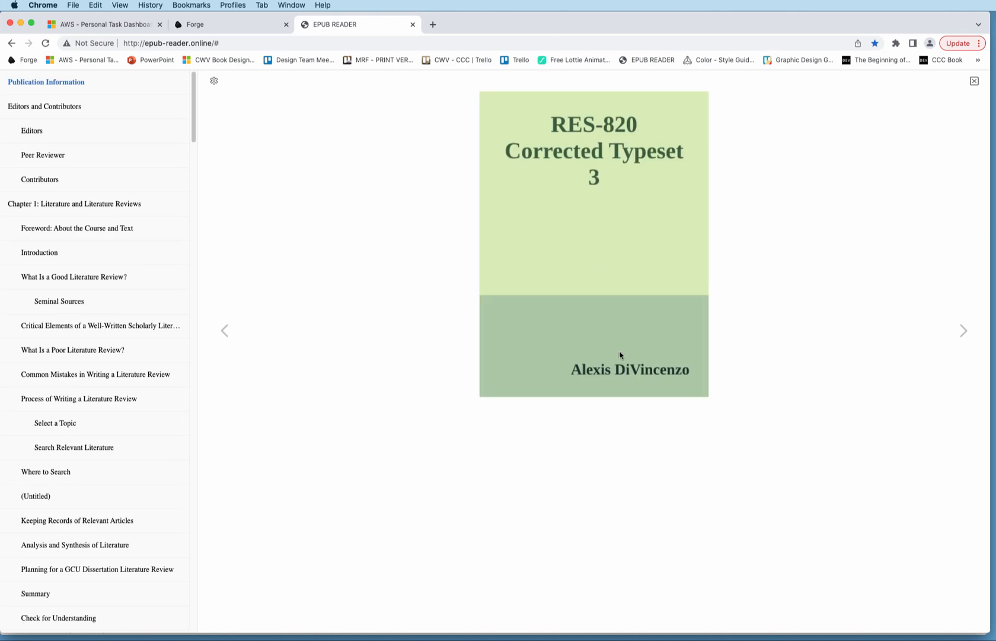
pyautogui.moveTo(964, 332)
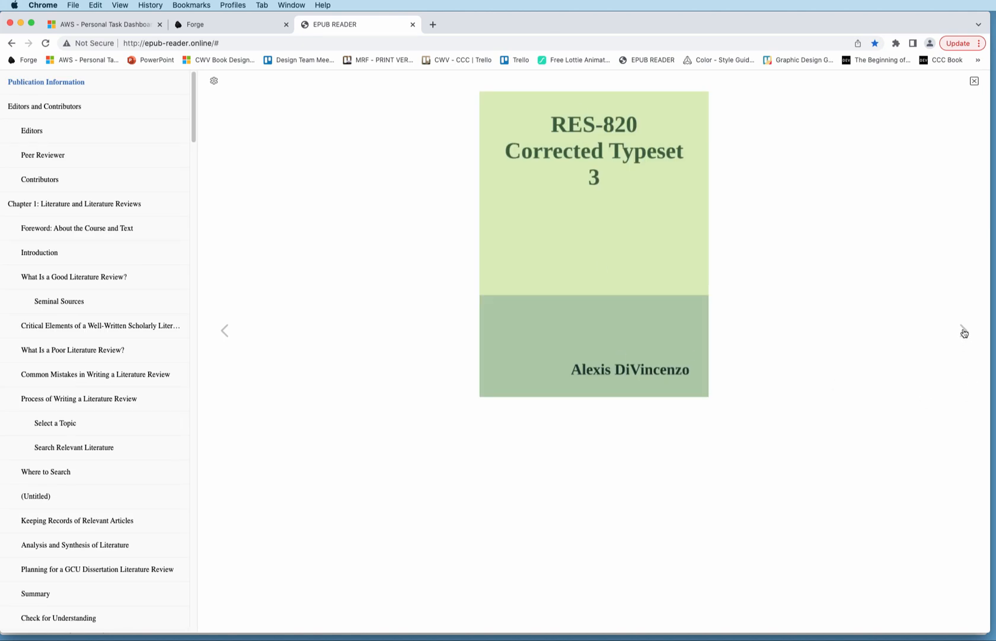
# - Page past the cover and scroll through Publication Information to Editors and Contributors
pyautogui.click(963, 330)
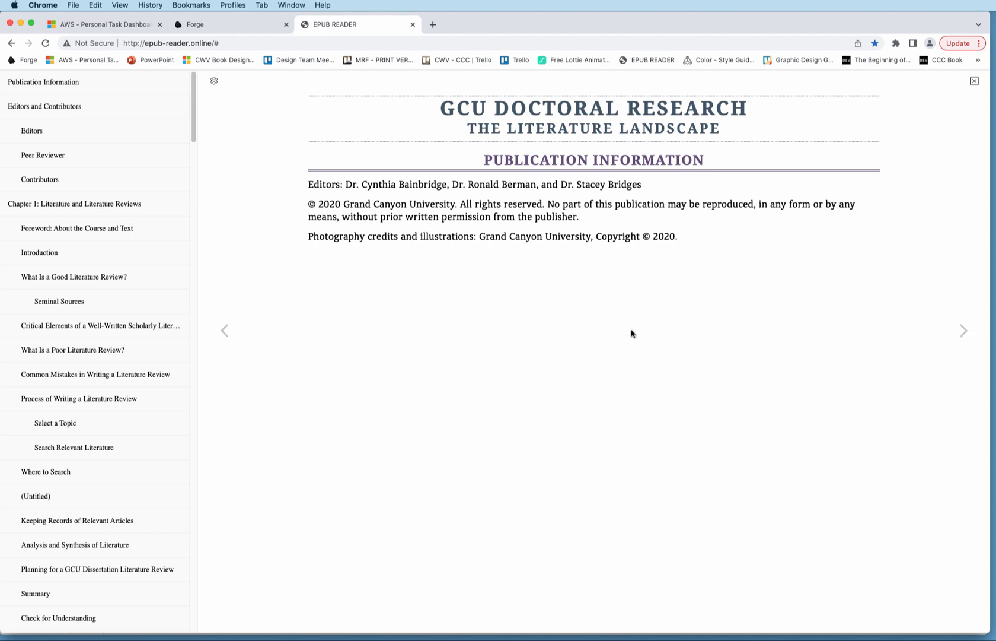
pyautogui.moveTo(674, 450)
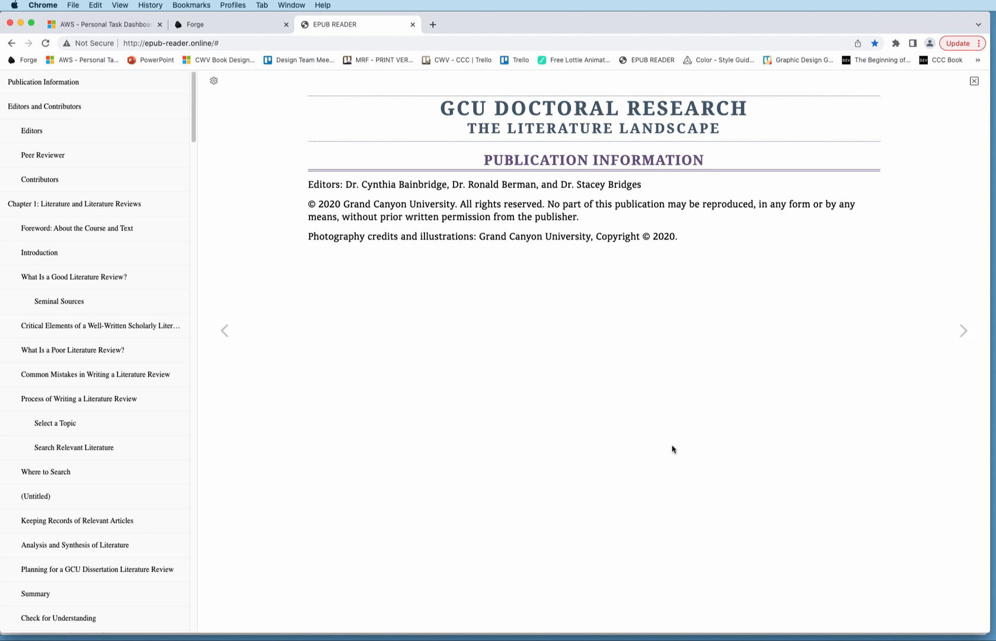
pyautogui.moveTo(963, 331)
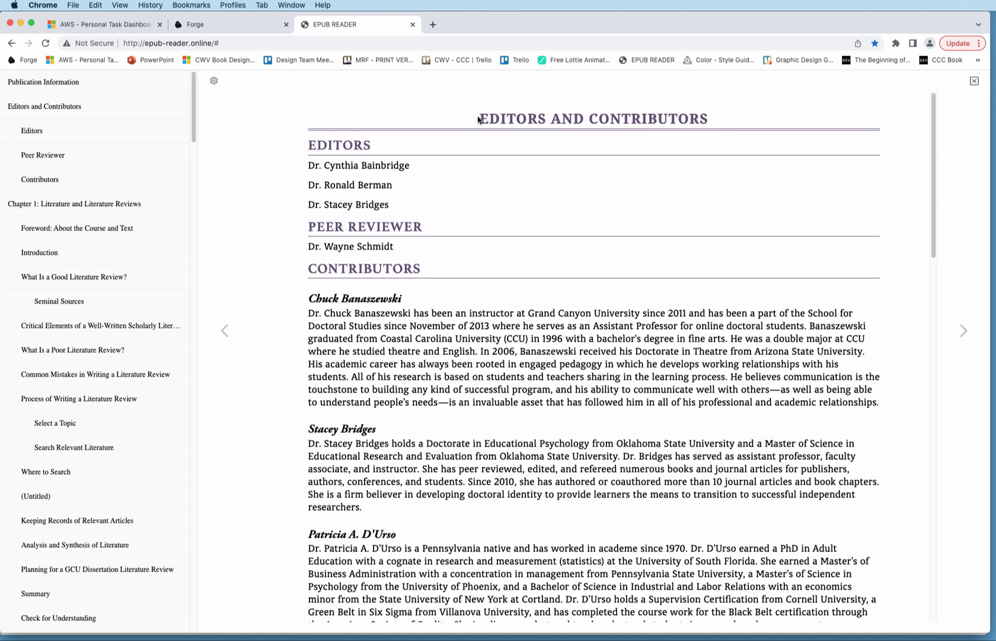
pyautogui.scroll(-3)
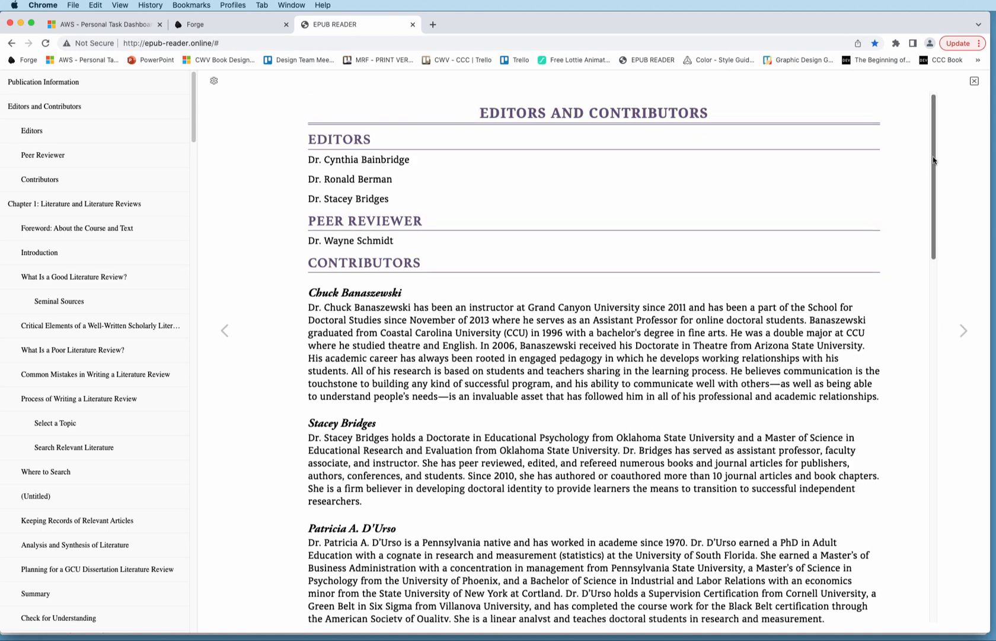
pyautogui.scroll(-3)
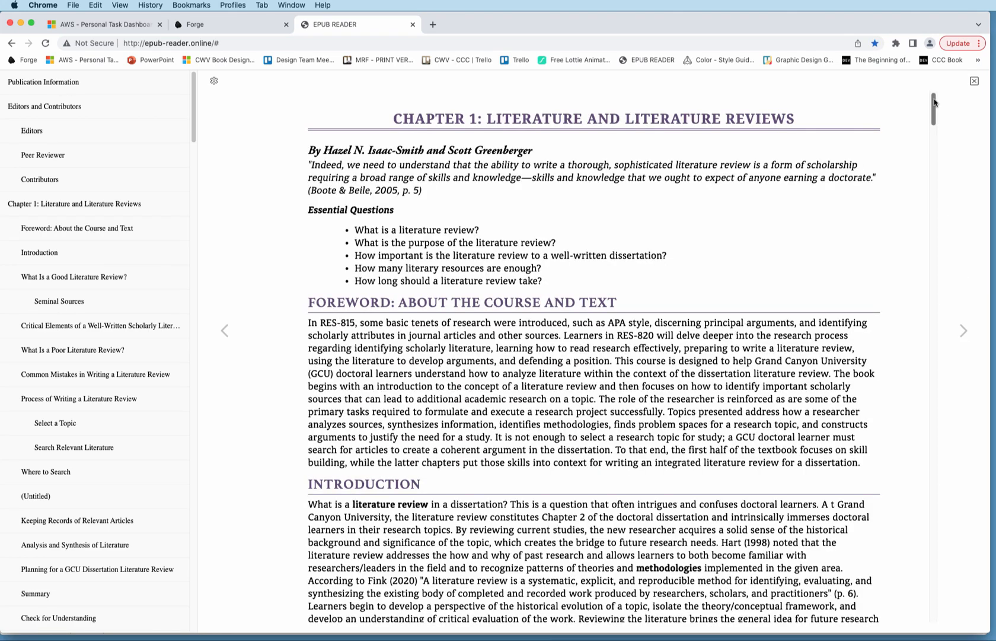
# - Scroll down through Chapter 1 to its References list
pyautogui.scroll(-3)
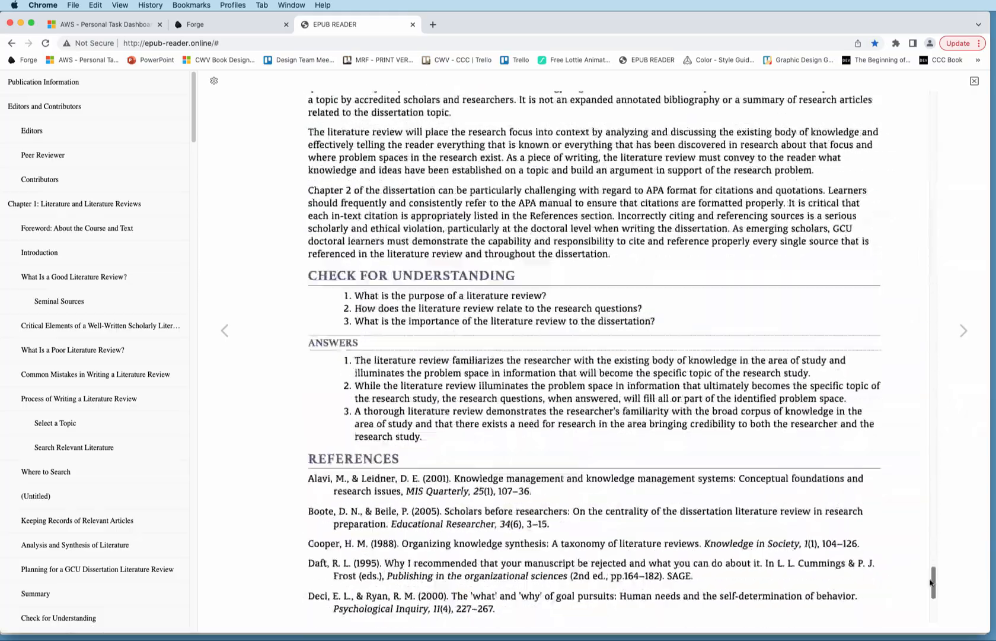
pyautogui.scroll(-3)
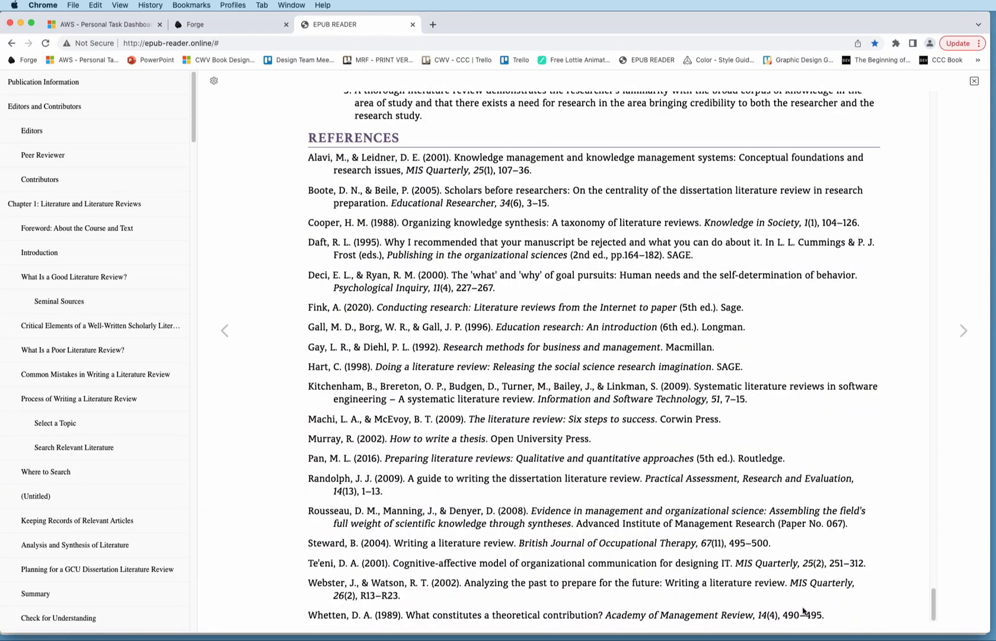
pyautogui.moveTo(965, 333)
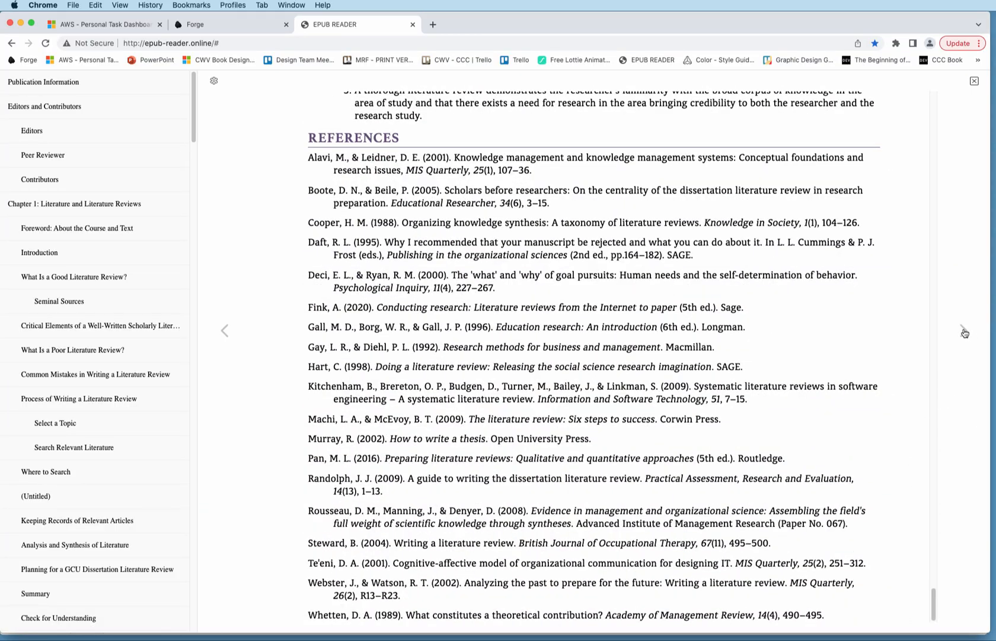